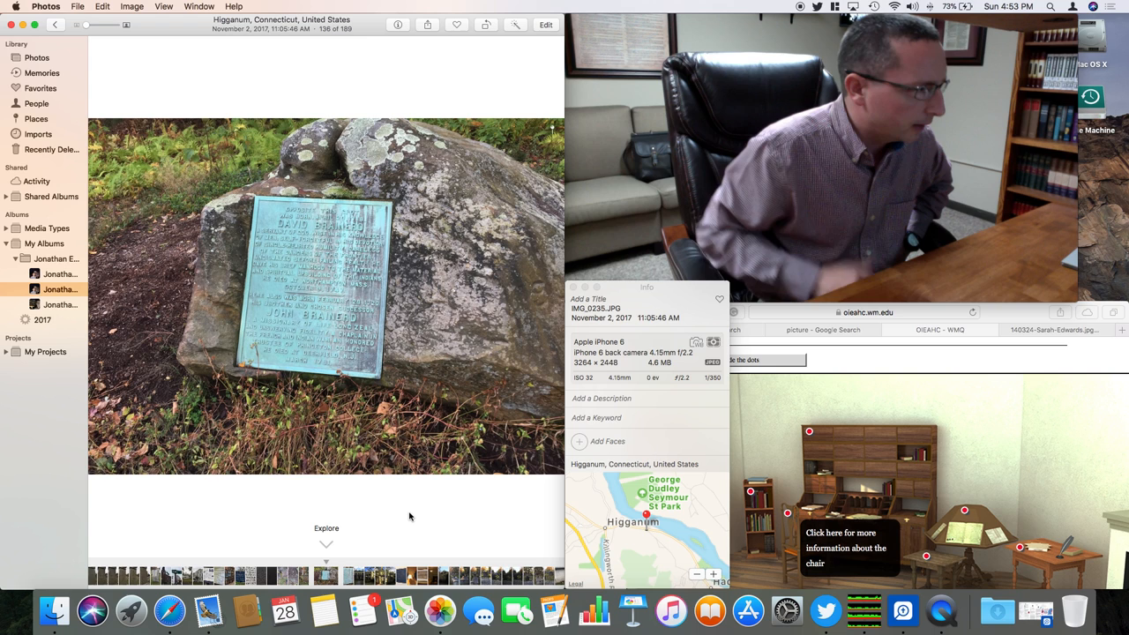
key(right)
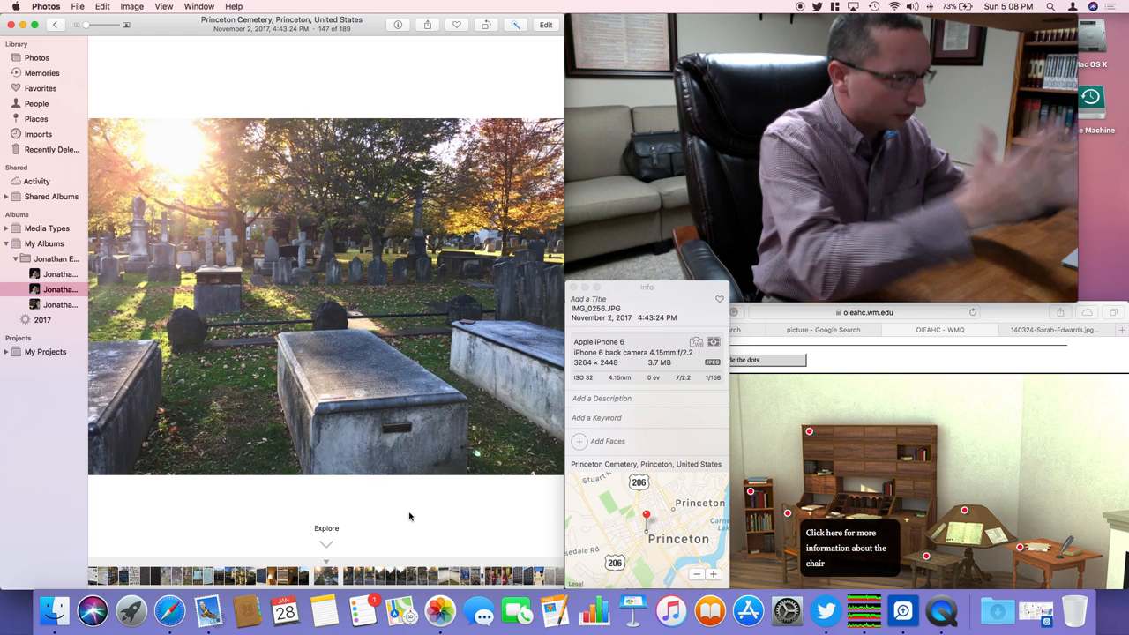
Show the Princeton Cemetery photo's info and widen its map to the surrounding Princeton area.
click(646, 519)
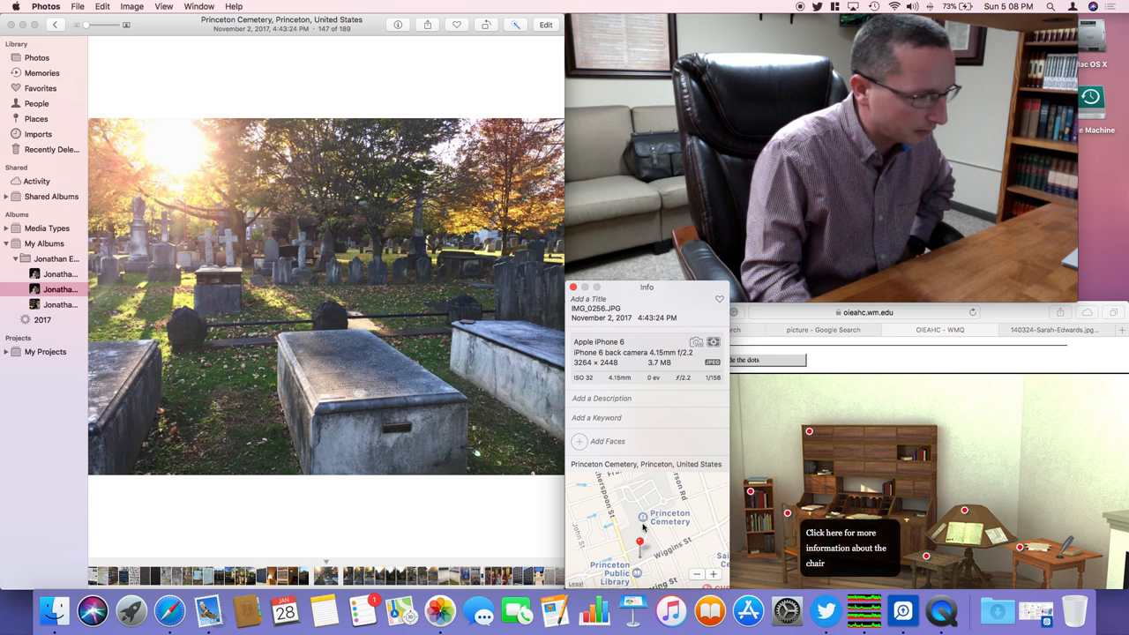
mouse_move(658, 503)
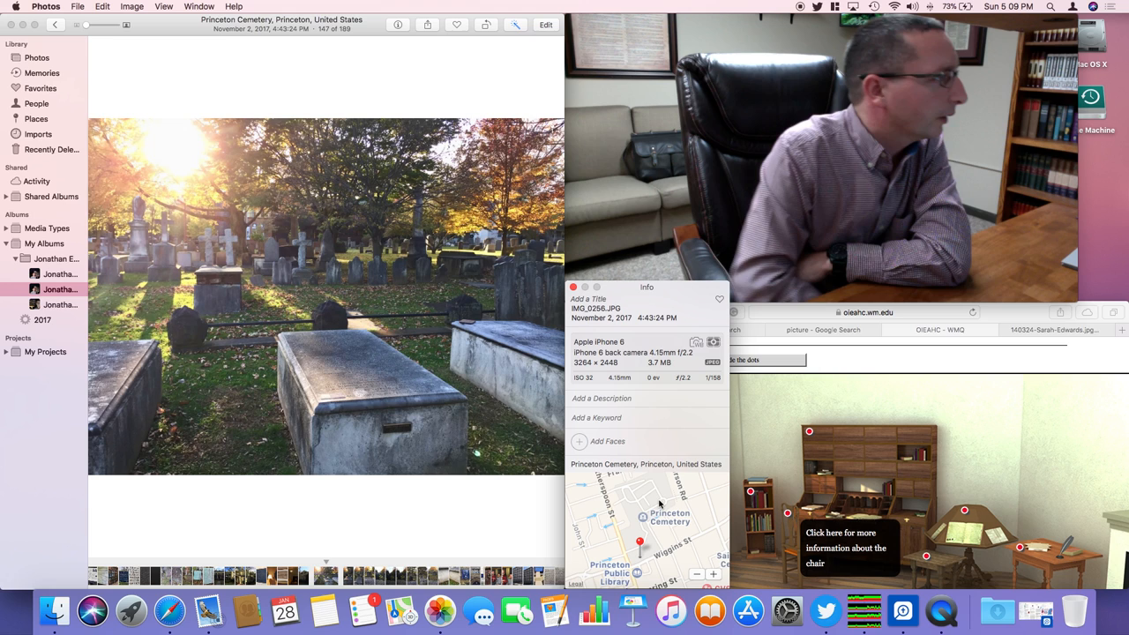
click(695, 575)
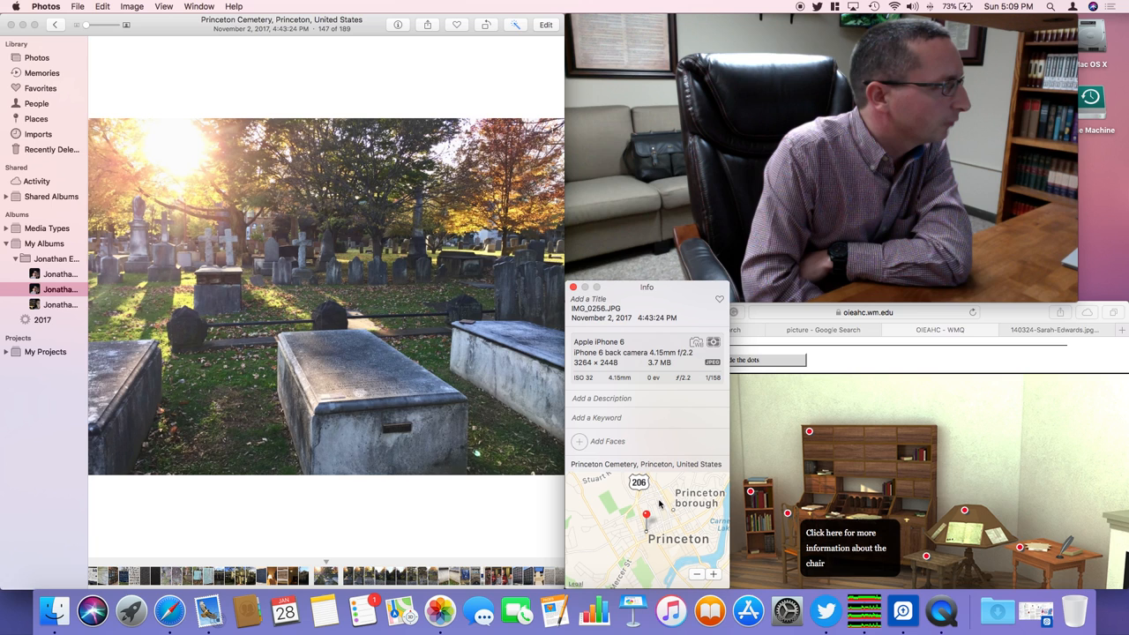